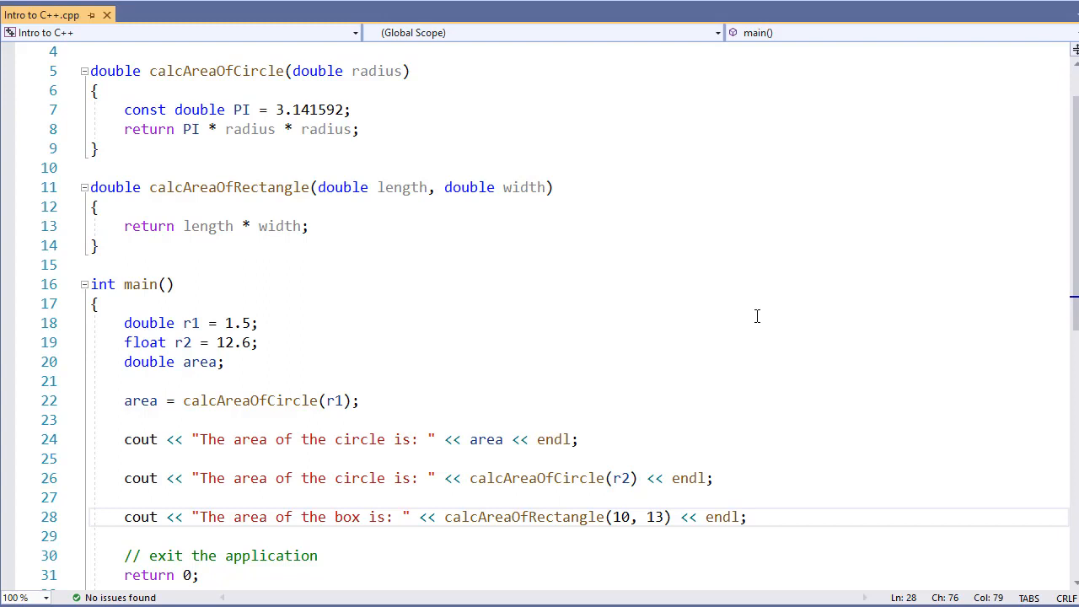
{"action": "mouse_move", "coordinate": [189, 95]}
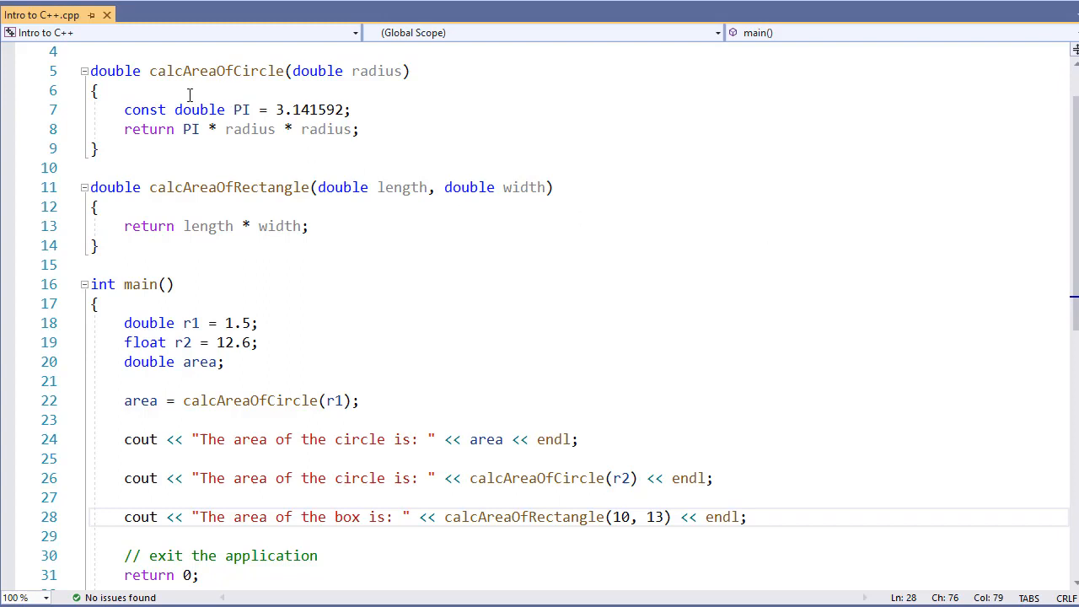
Step: Place the cursor at the calcAreaOfCircle definition below main()
{"action": "left_click", "coordinate": [152, 245]}
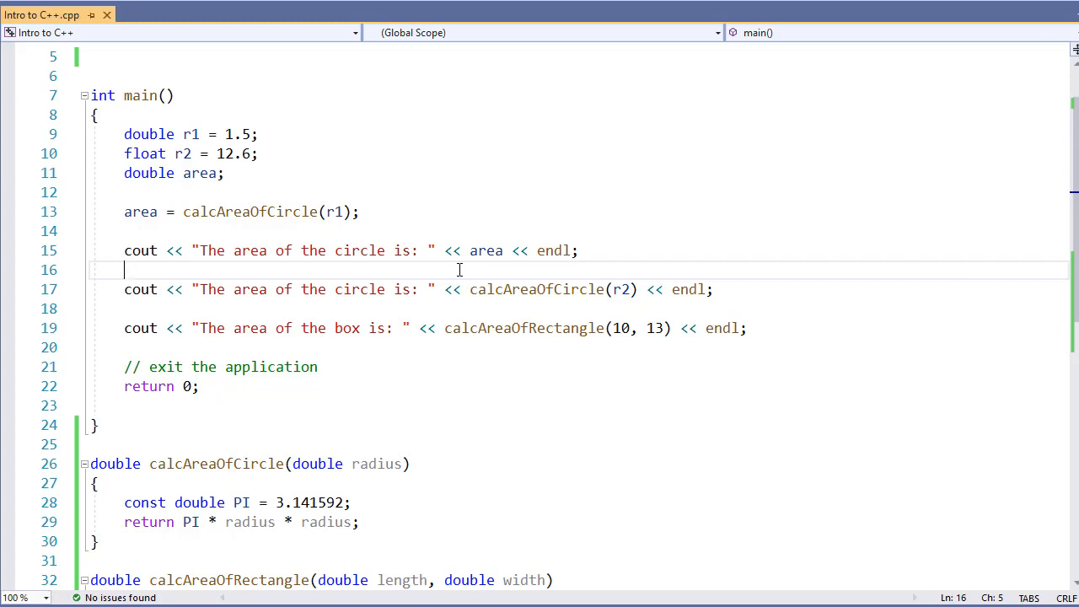
{"action": "mouse_move", "coordinate": [372, 479]}
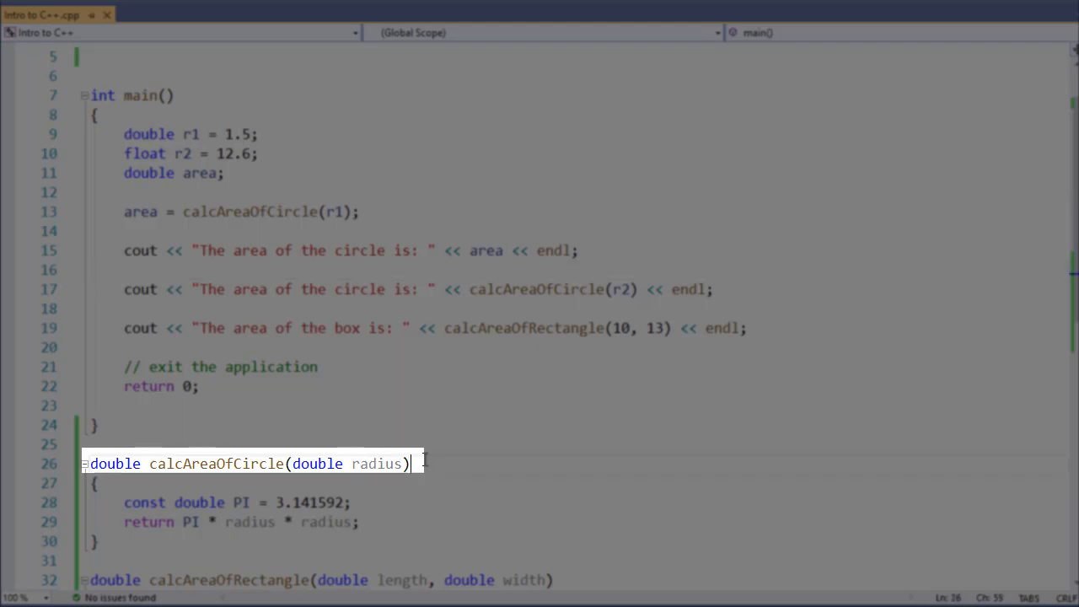
Step: Add the prototype 'double calcAreaOfCircle(double radius);' on line 5 above main()
{"action": "triple_click", "coordinate": [215, 464]}
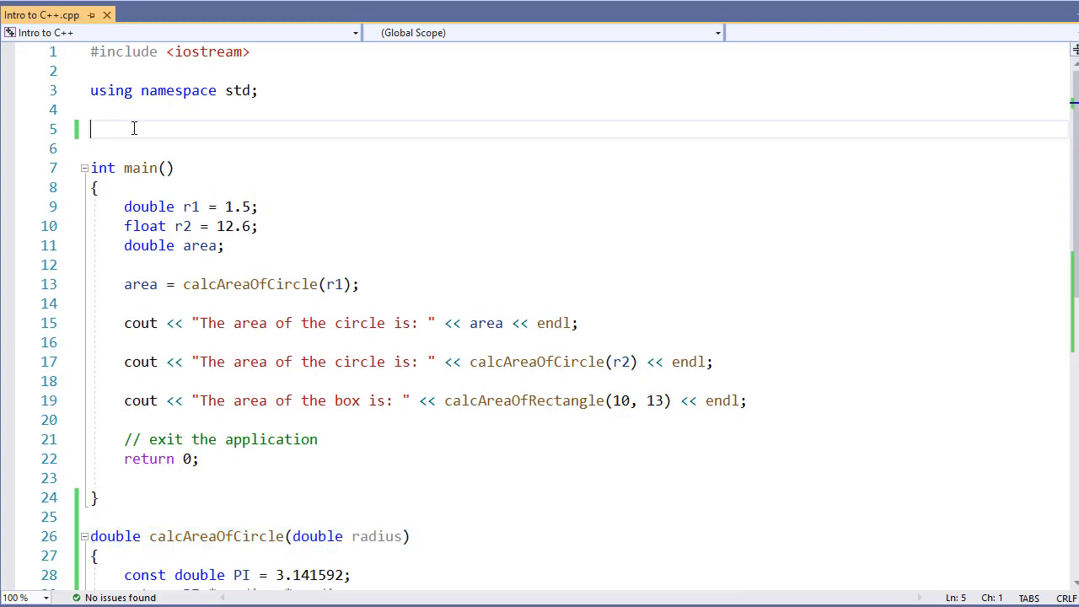
{"action": "type", "text": "double calcAreaOfCircle(double radius)"}
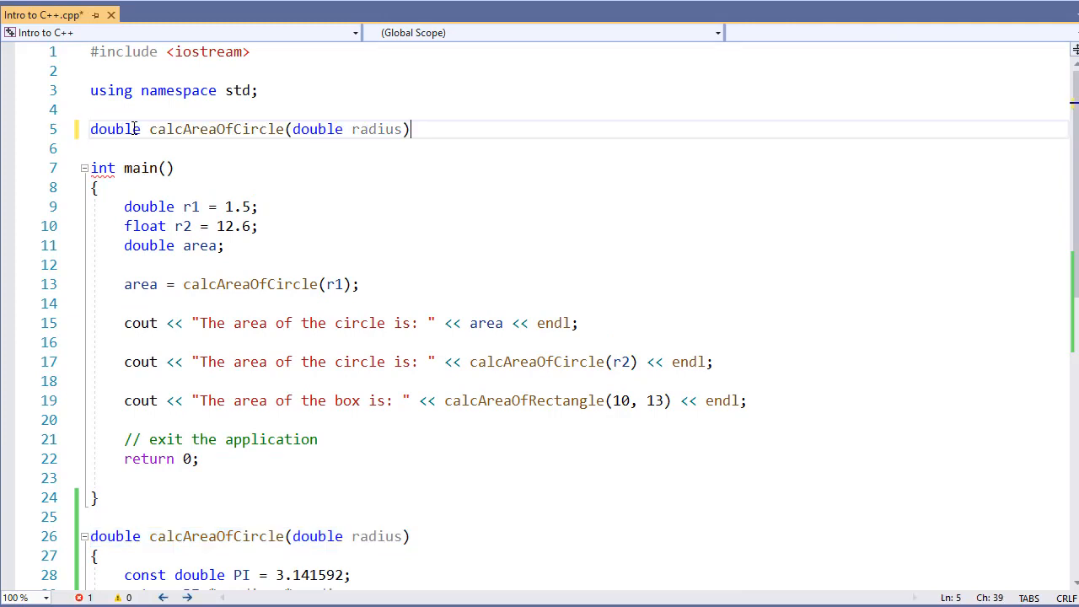
{"action": "type", "text": ";"}
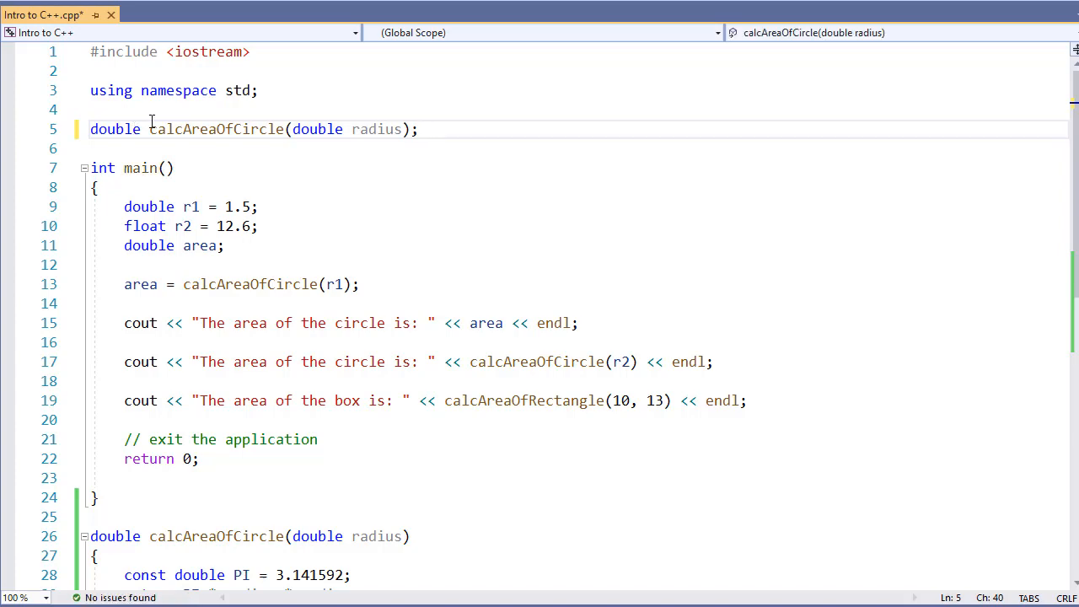
Step: Add the calcAreaOfRectangle prototype on line 6 and run, printing areas 7.06858, 498.759 and 130
{"action": "scroll", "scroll_direction": "down", "scroll_amount": 3}
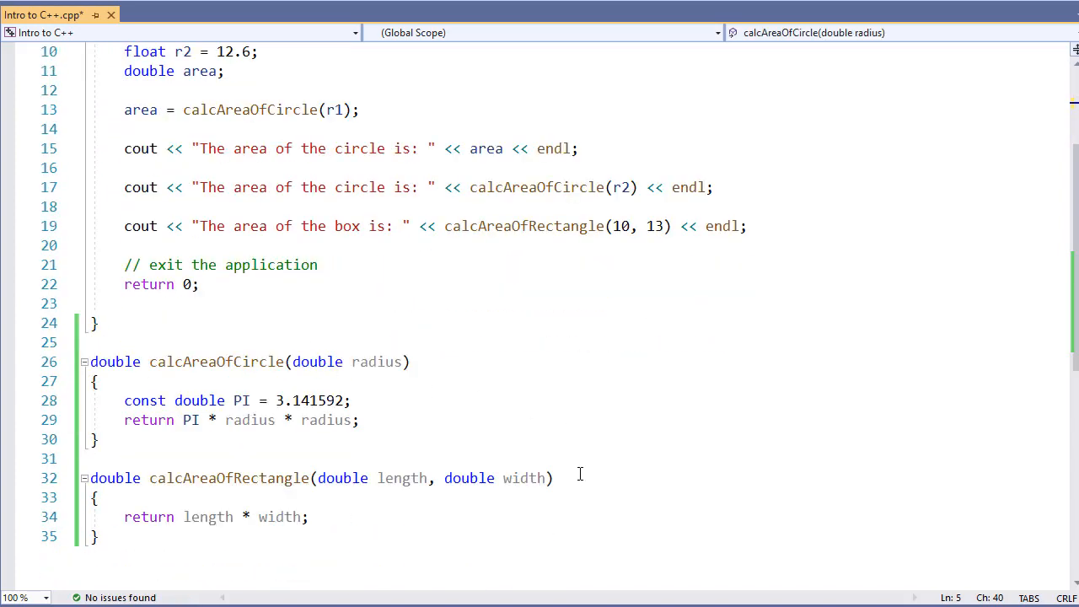
{"action": "triple_click", "coordinate": [253, 478]}
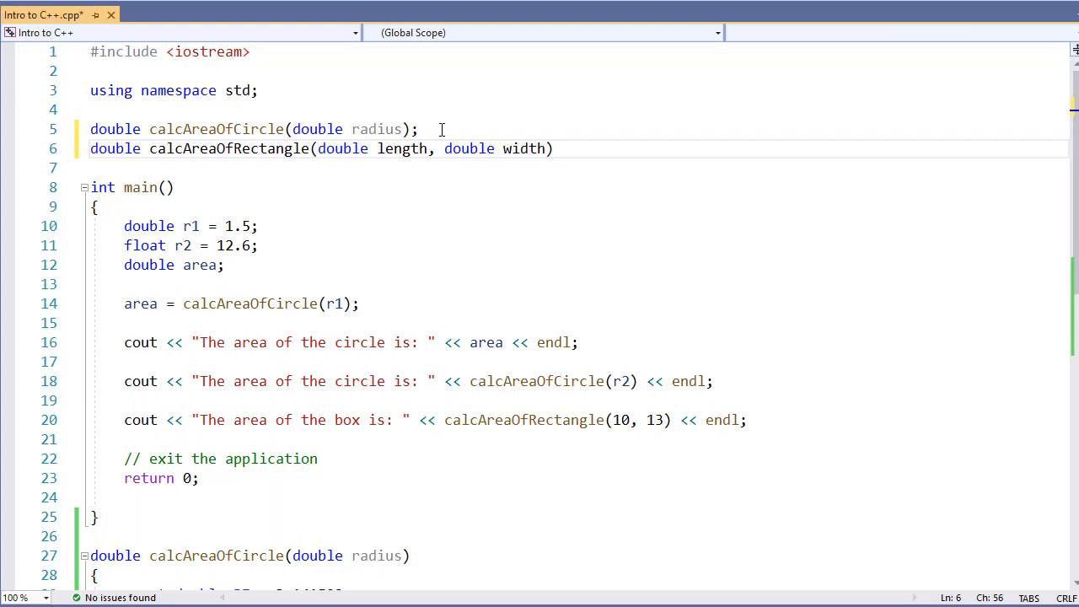
{"action": "type", "text": ";"}
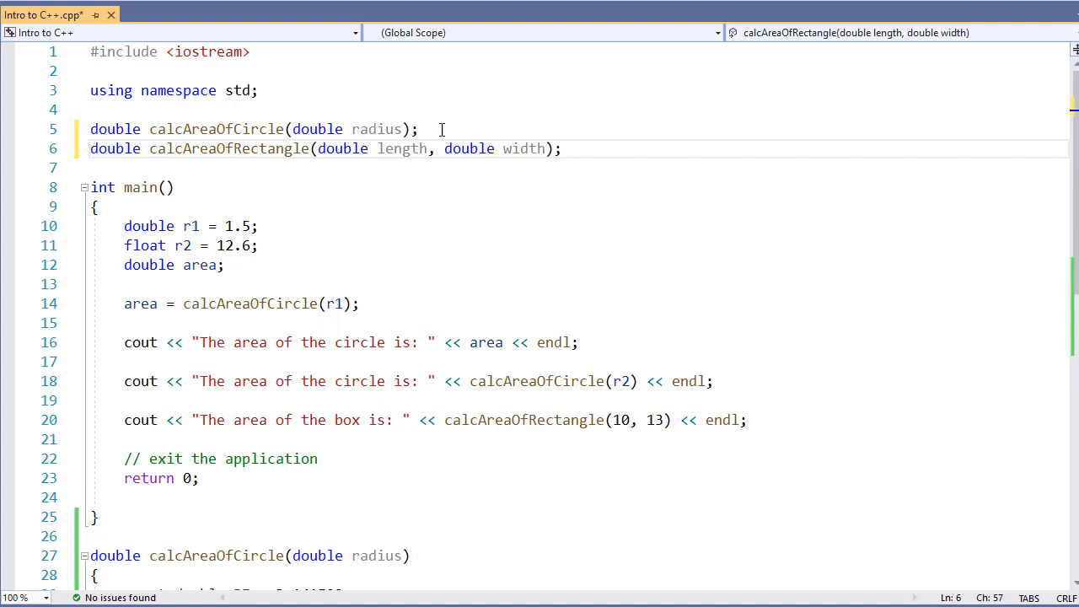
{"action": "key", "text": "F5"}
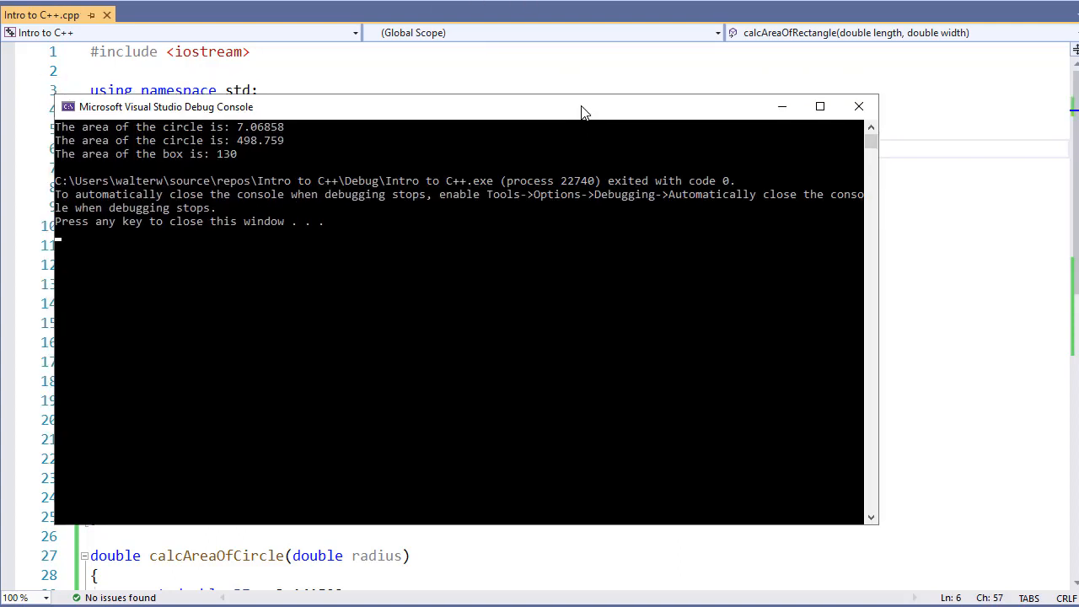